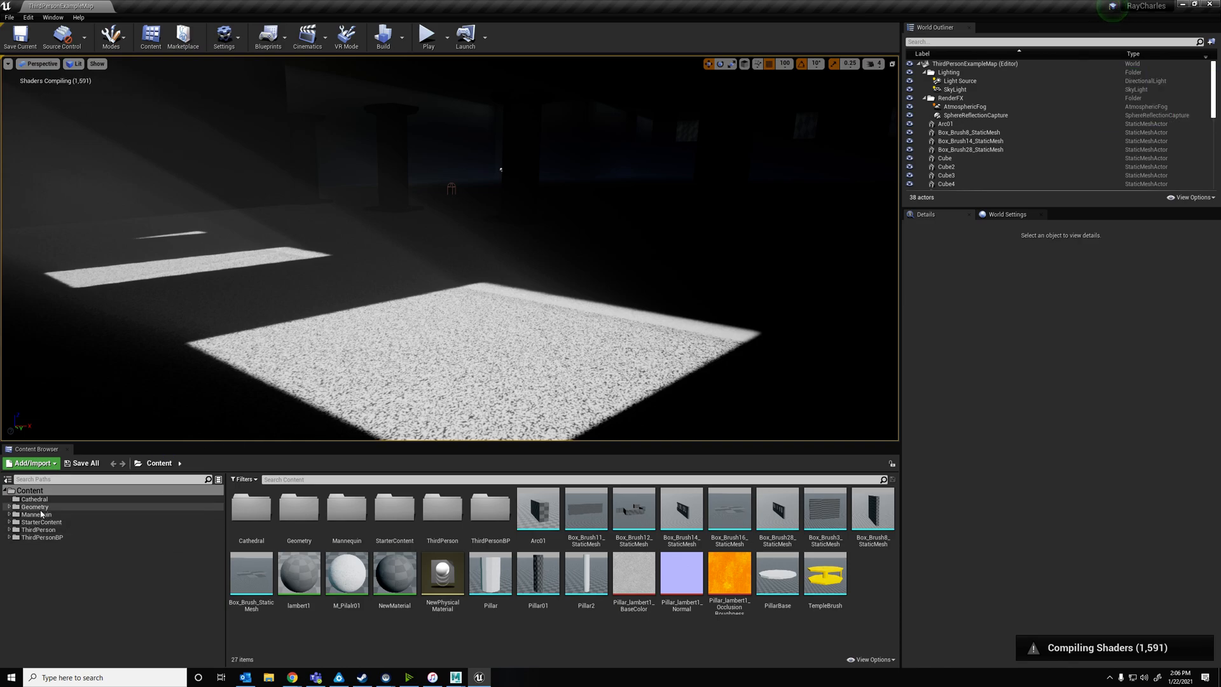
mouse_move(426, 384)
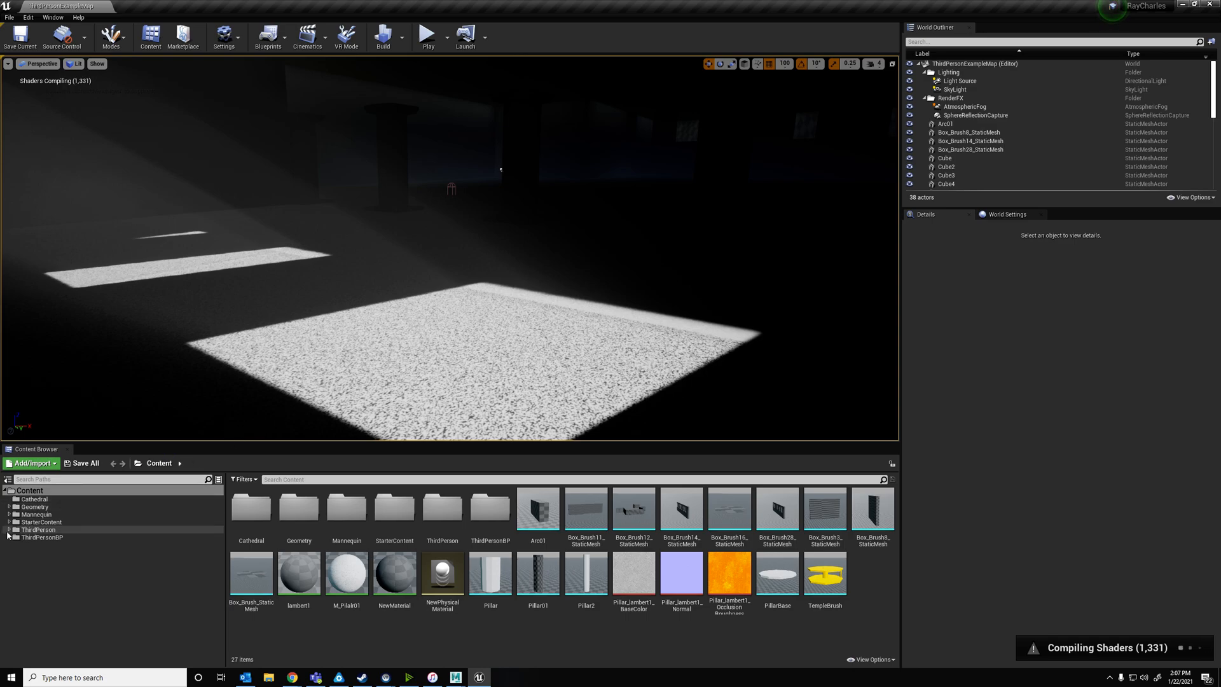
- Expand StarterContent and show the Architecture folder's wall, floor and pillar assets
left_click(8, 522)
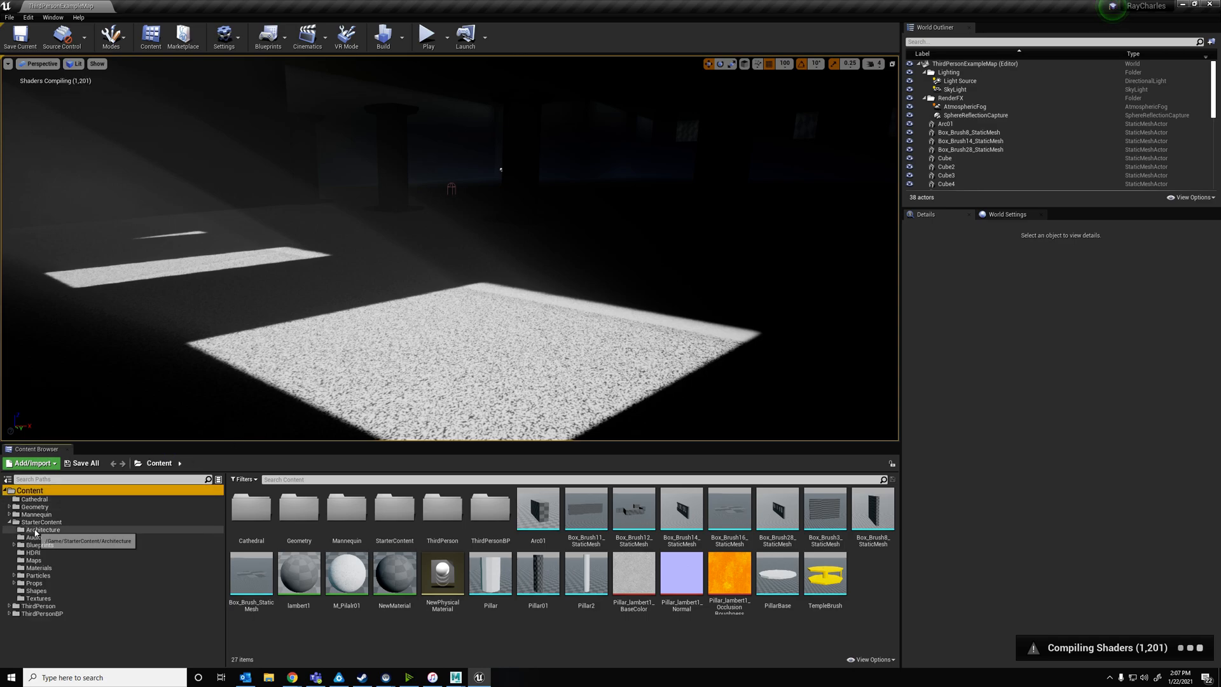
left_click(42, 529)
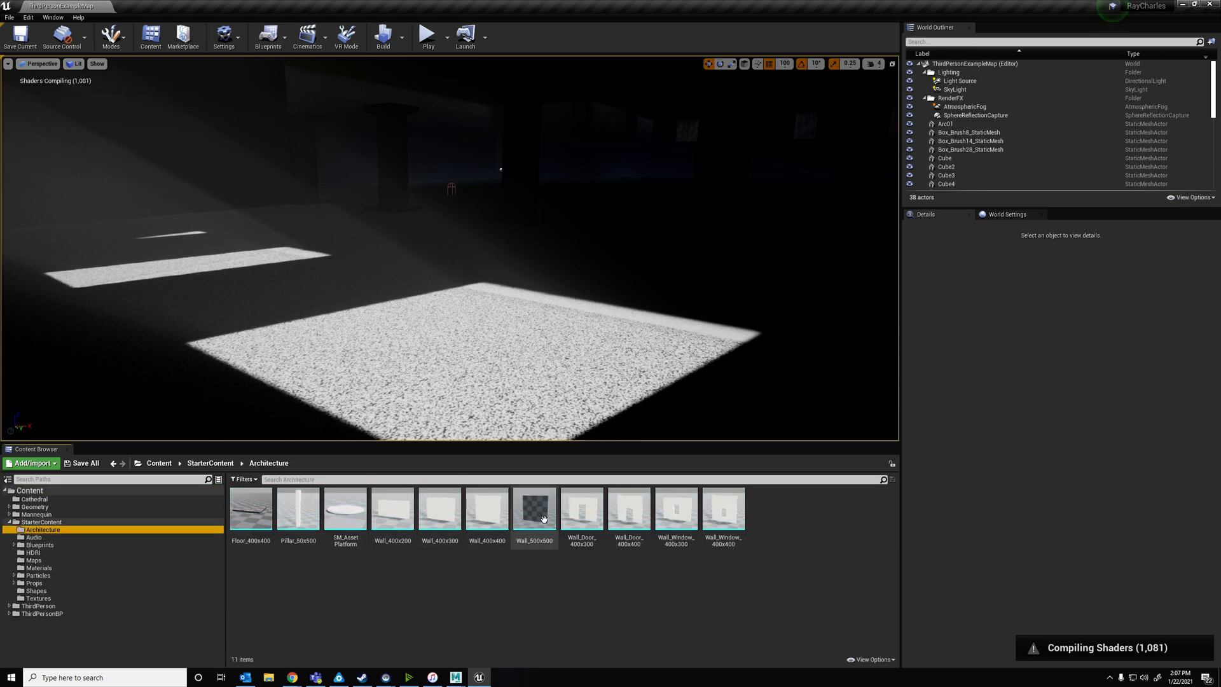
mouse_move(582, 513)
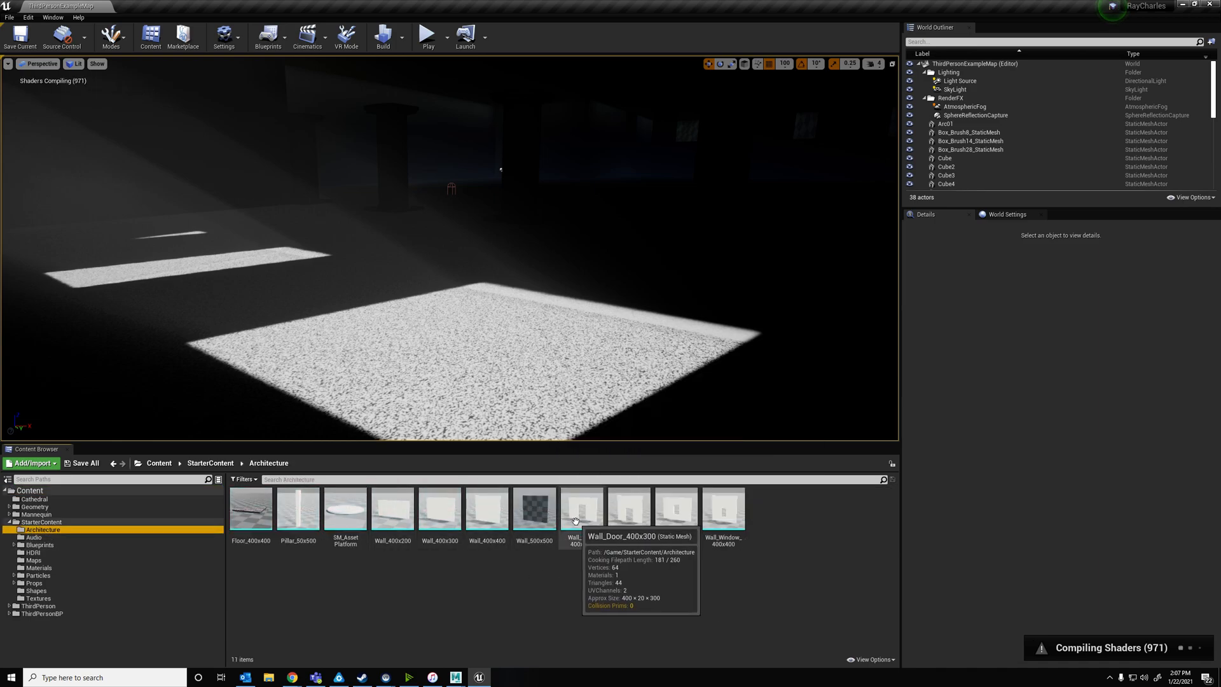
- Place Wall_400x300 and Wall_Door_400x300 in the level from the Architecture folder
left_click(581, 507)
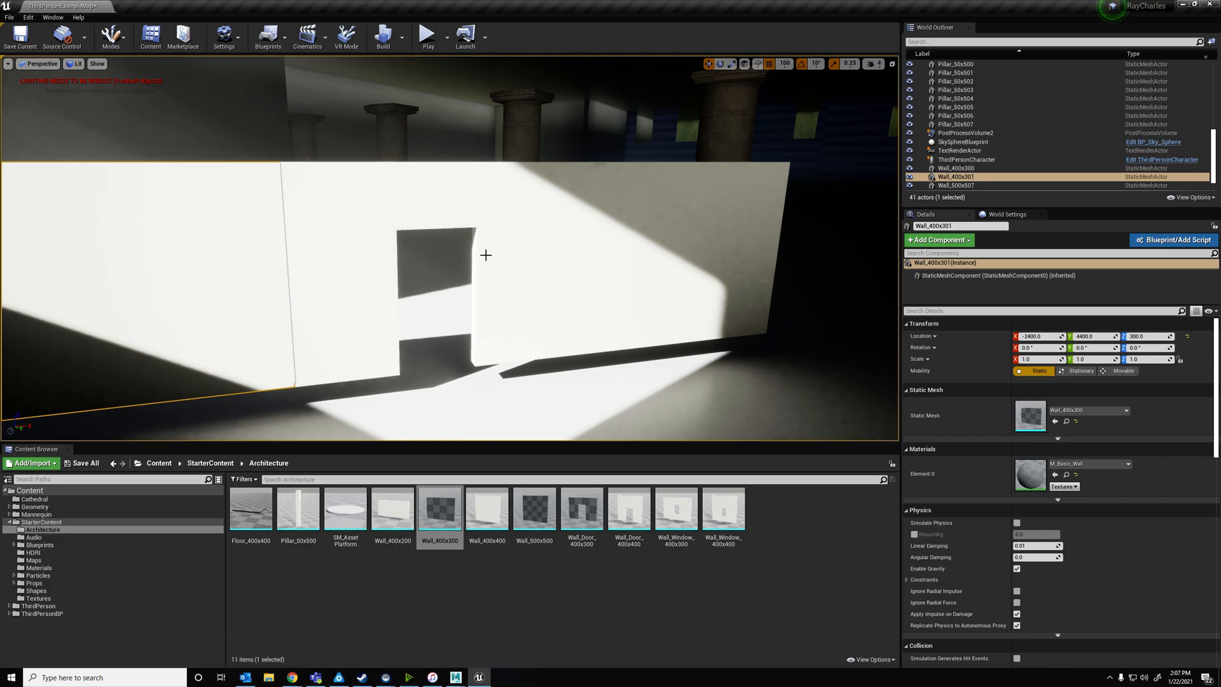
mouse_move(680, 184)
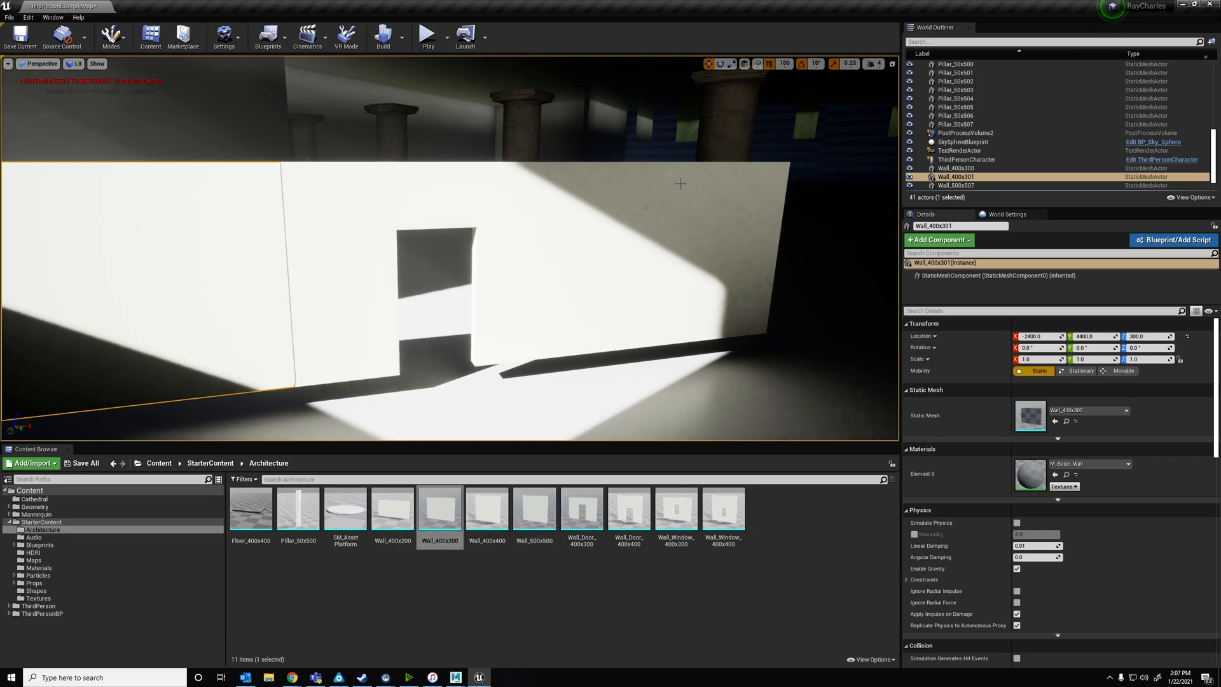
right_click(676, 510)
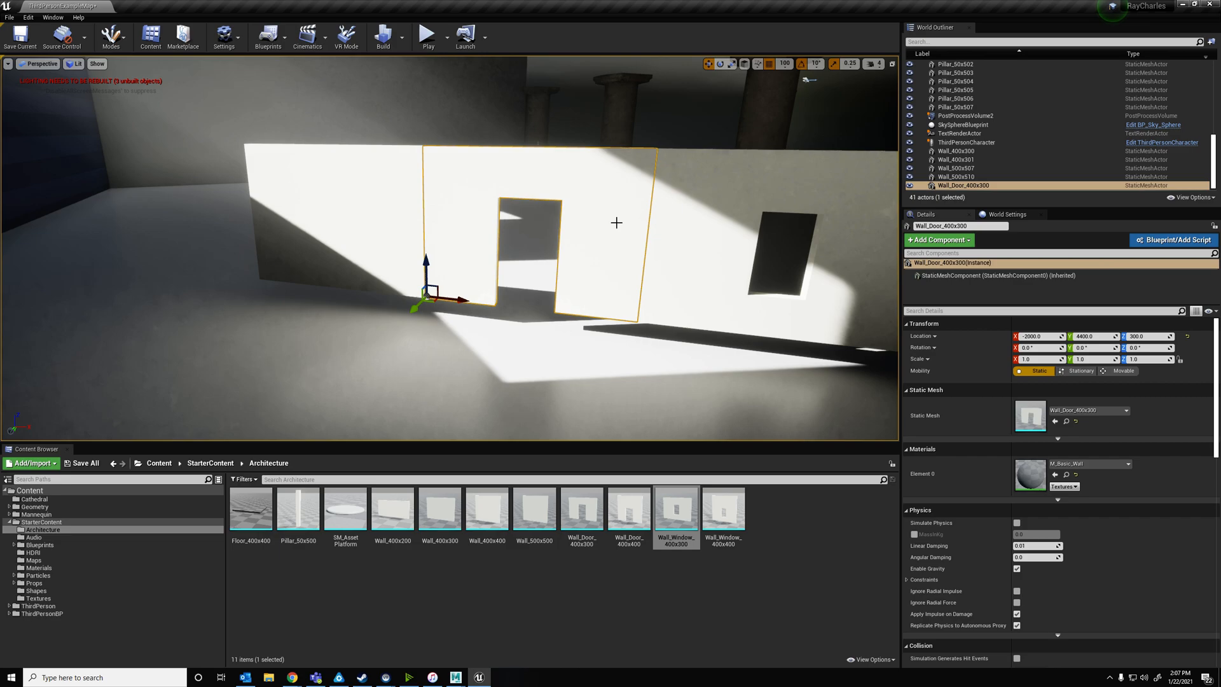
mouse_move(676, 510)
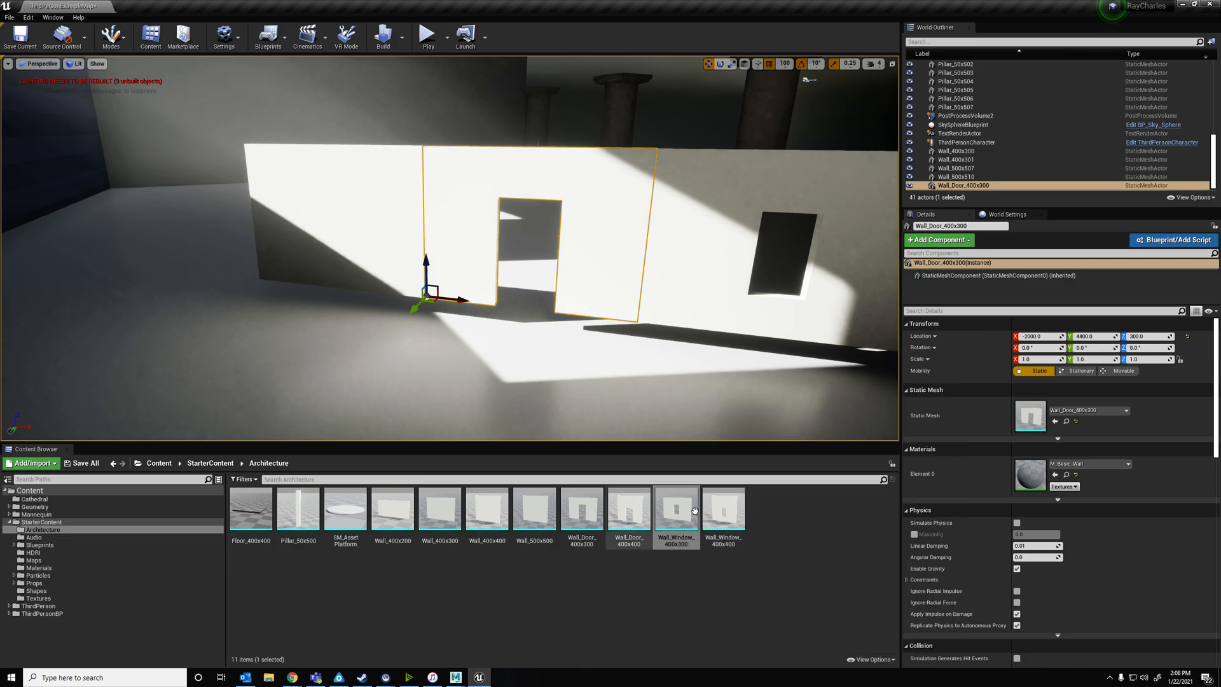
right_click(675, 510)
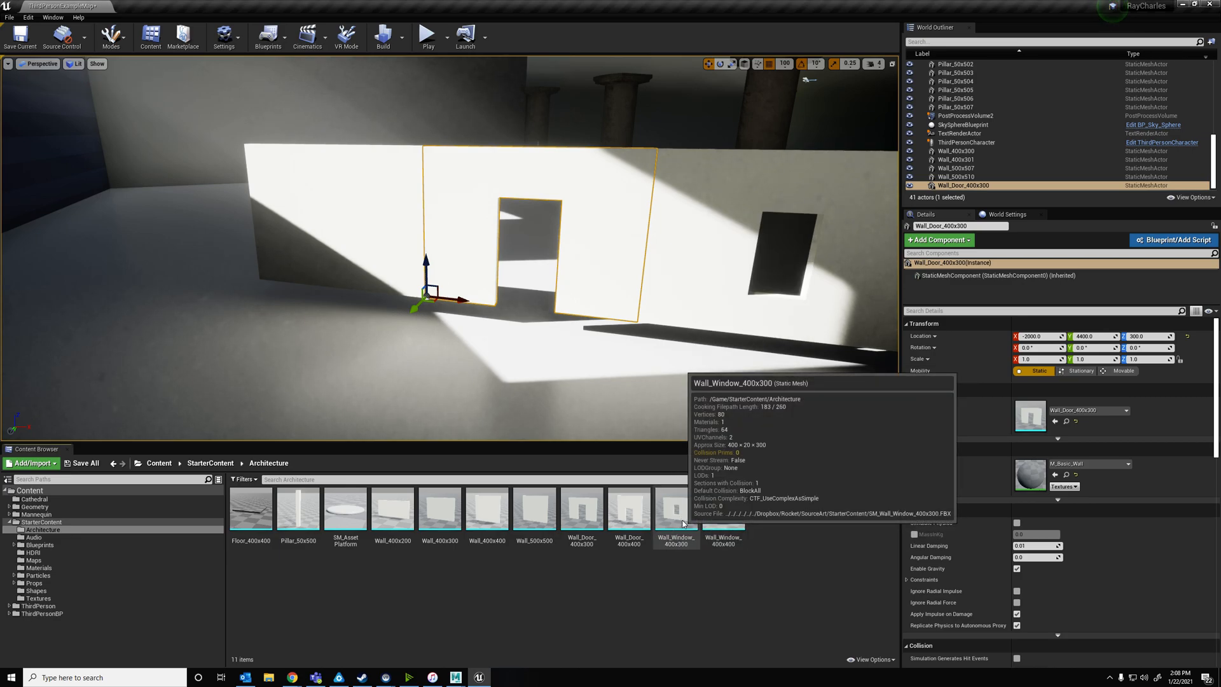
- Export Wall_Window_400x300 through Asset Actions as an FBX file on the Desktop
right_click(673, 513)
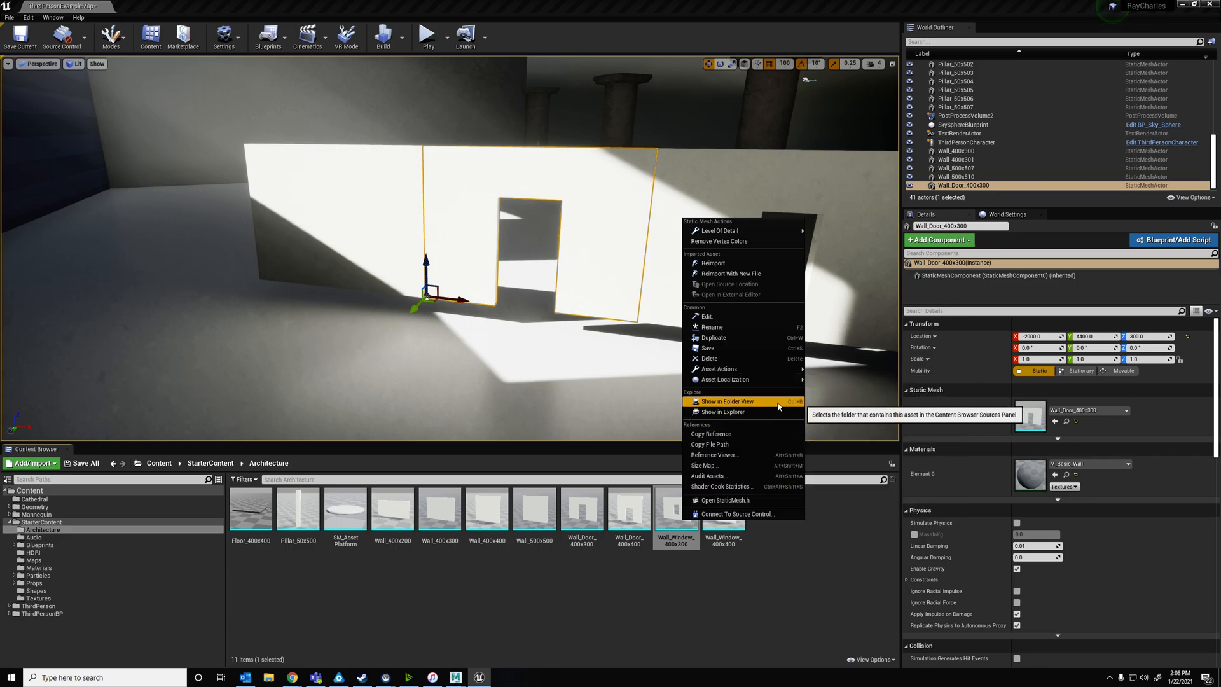
mouse_move(708, 444)
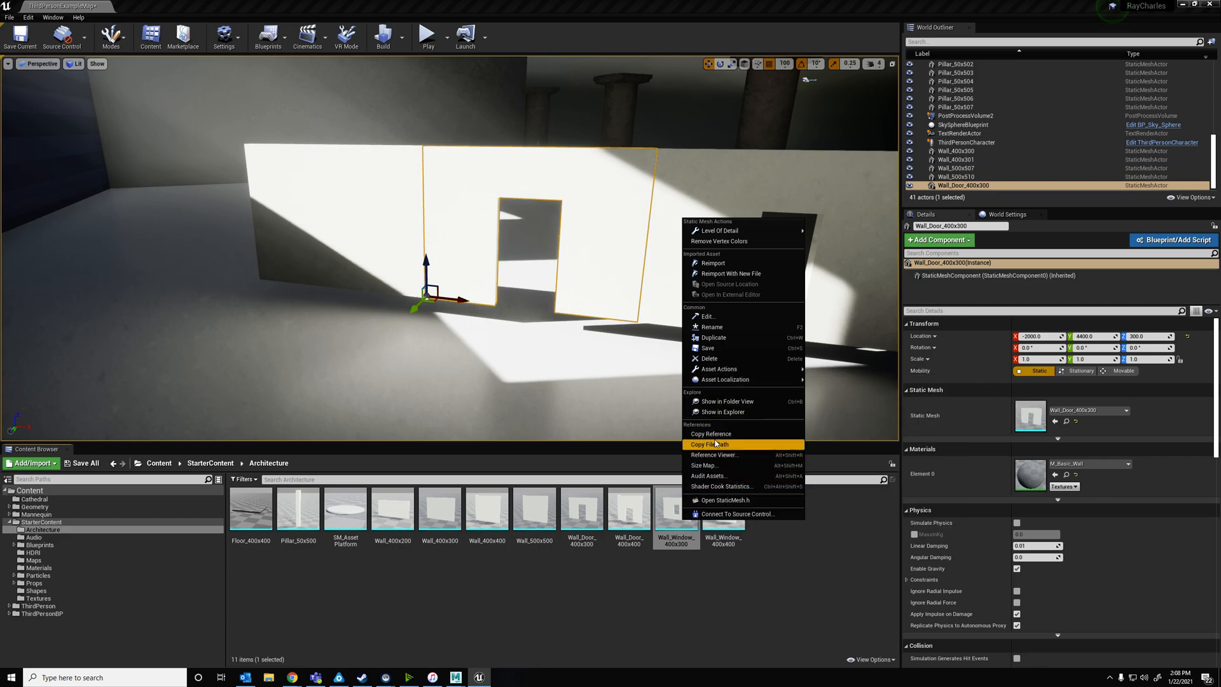
mouse_move(718, 368)
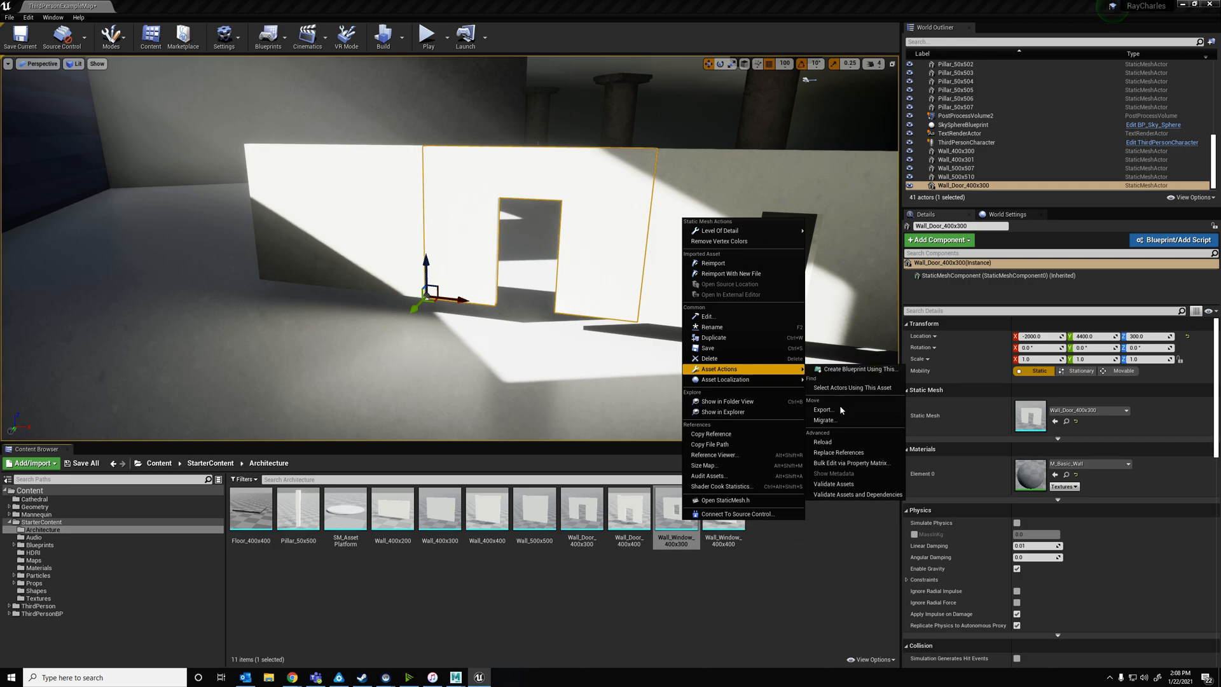
left_click(822, 409)
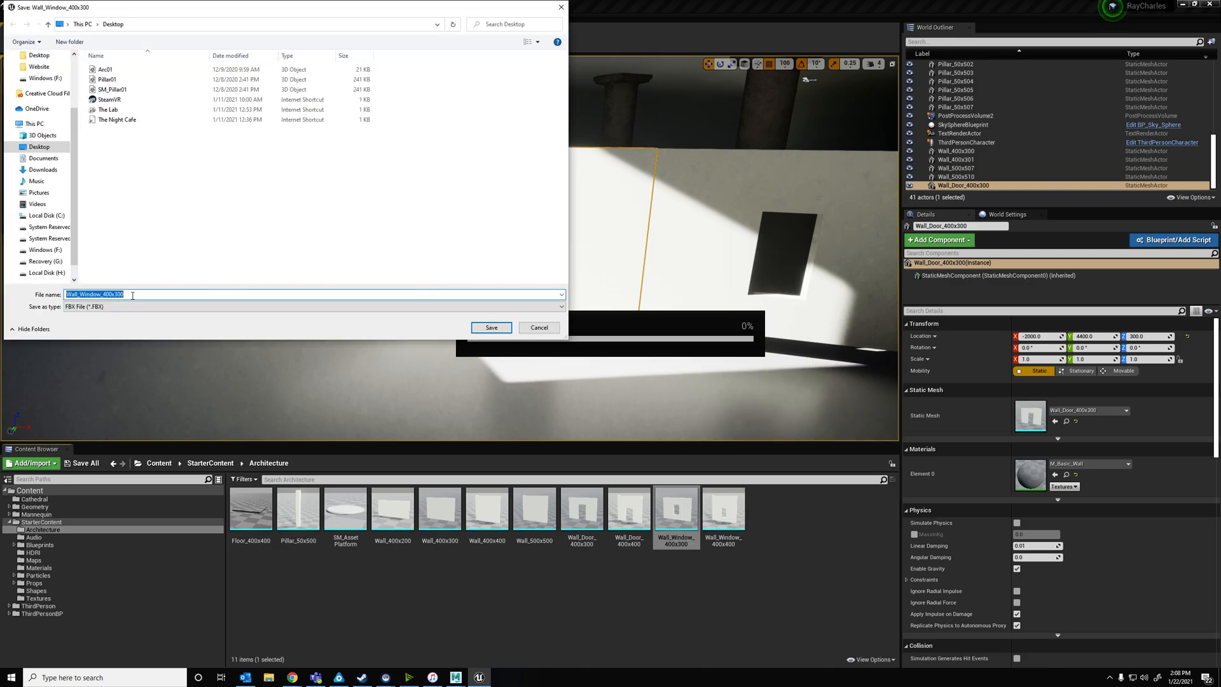
left_click(94, 294)
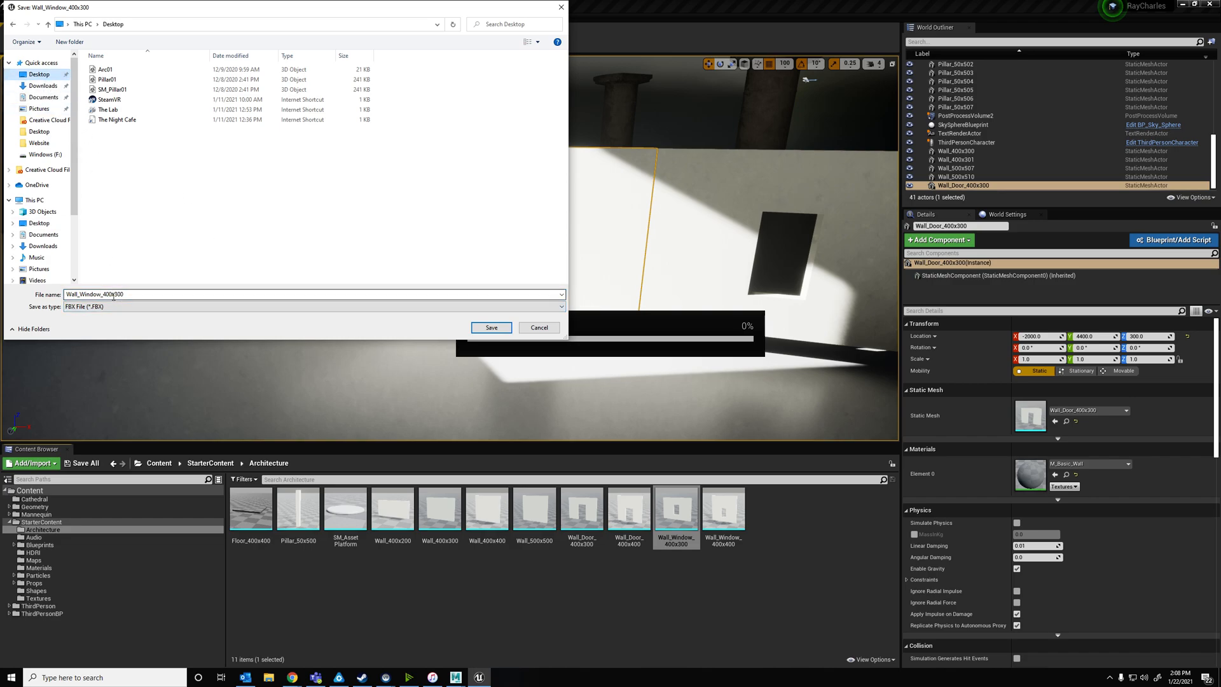
left_click(491, 327)
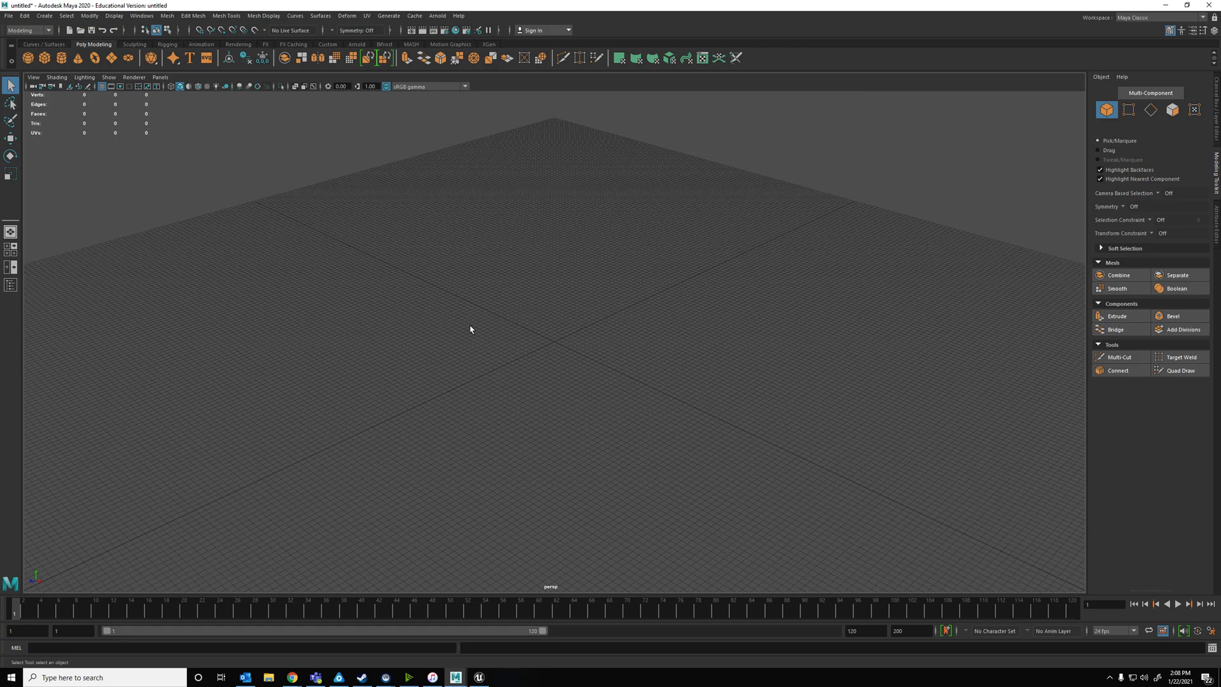
- Start a Maya File > Import and browse to the Desktop folder
left_click(8, 14)
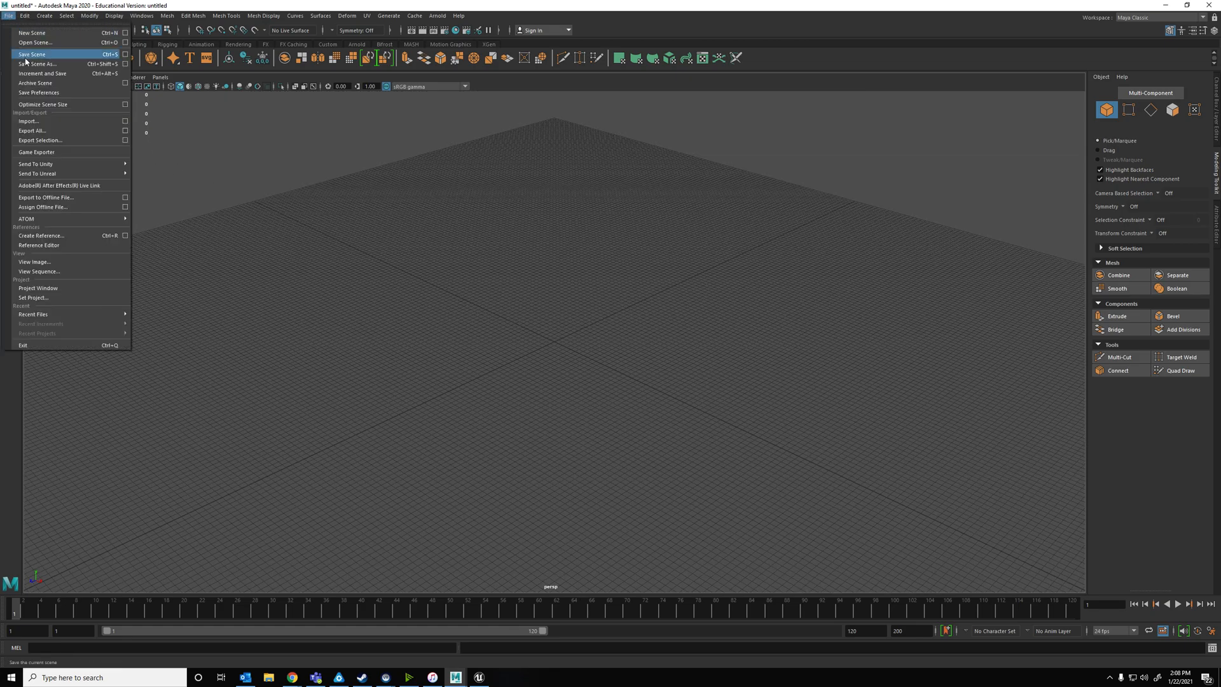
left_click(28, 122)
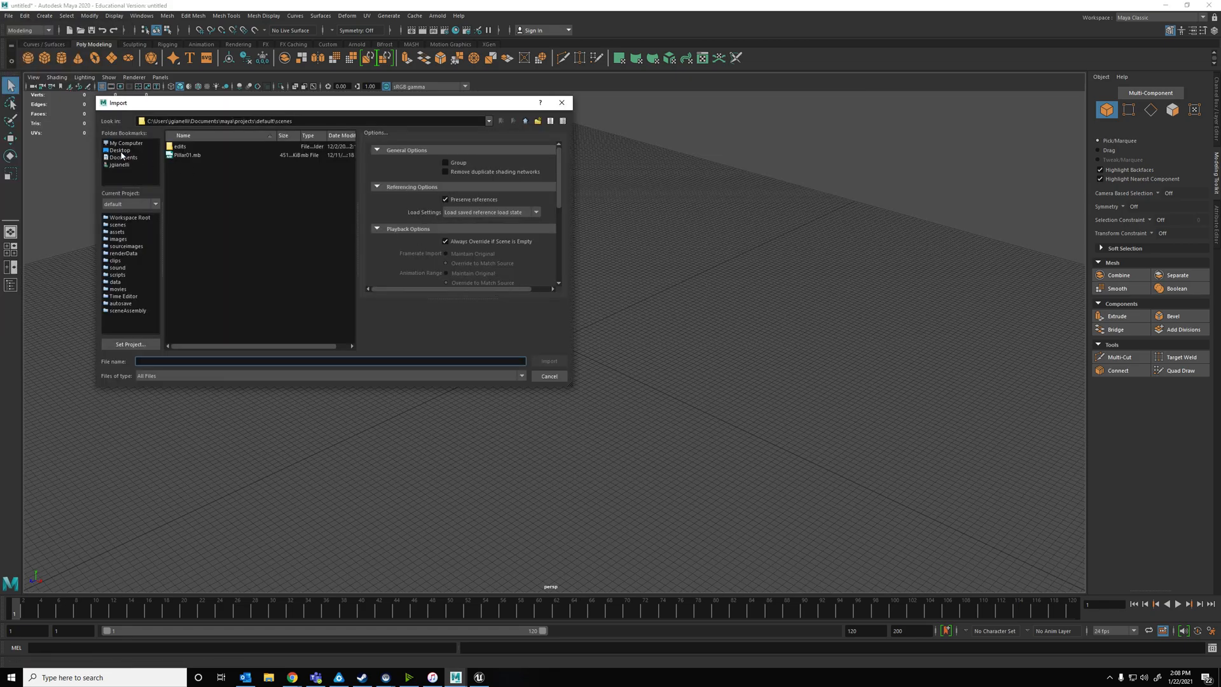
left_click(121, 149)
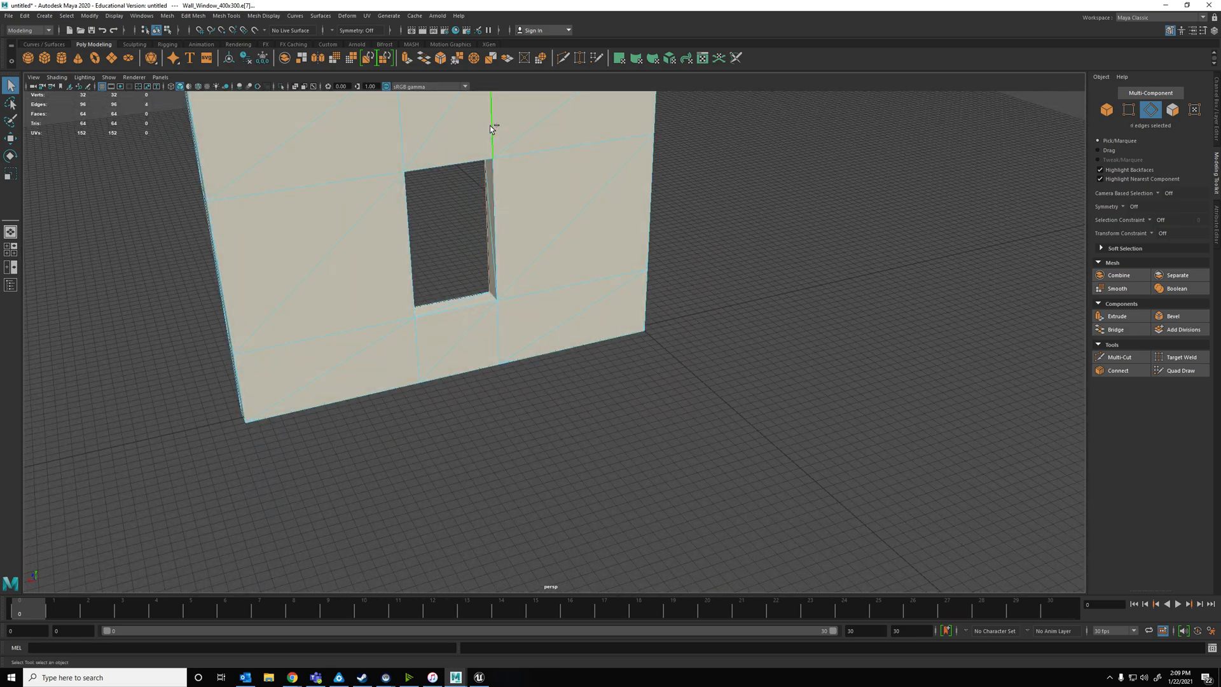
- Drag the window opening's left and right edges outward to widen the hole
left_click_drag(490, 233, 538, 378)
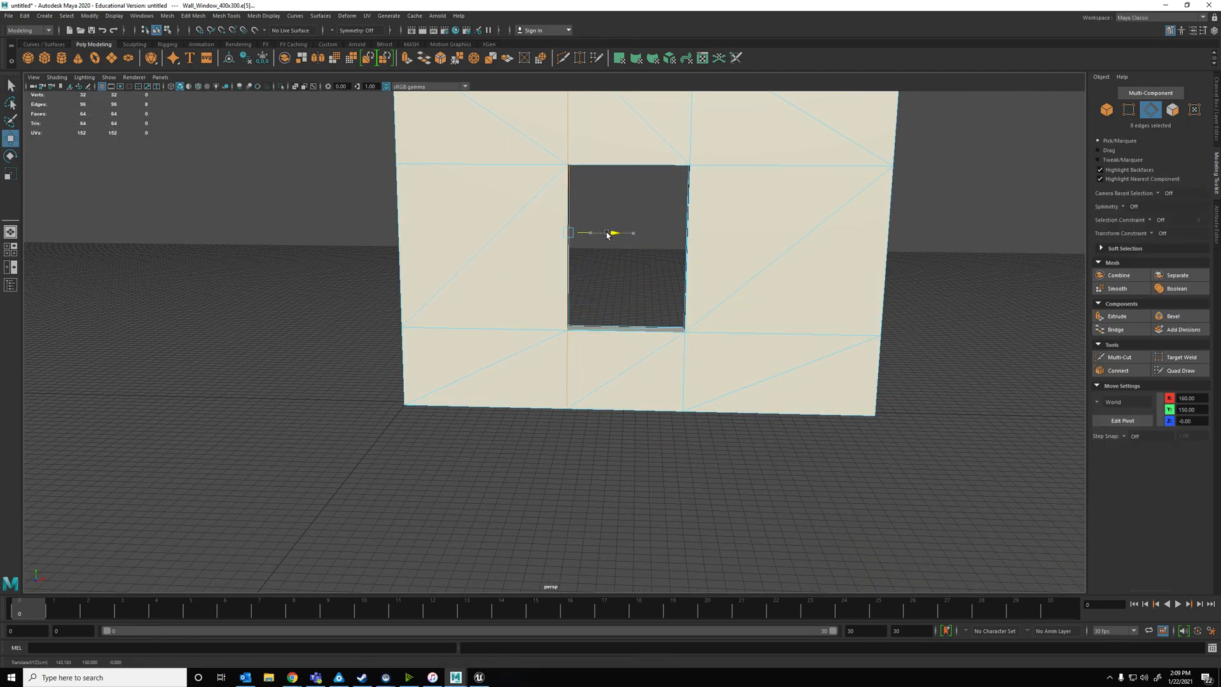
left_click_drag(612, 232, 576, 232)
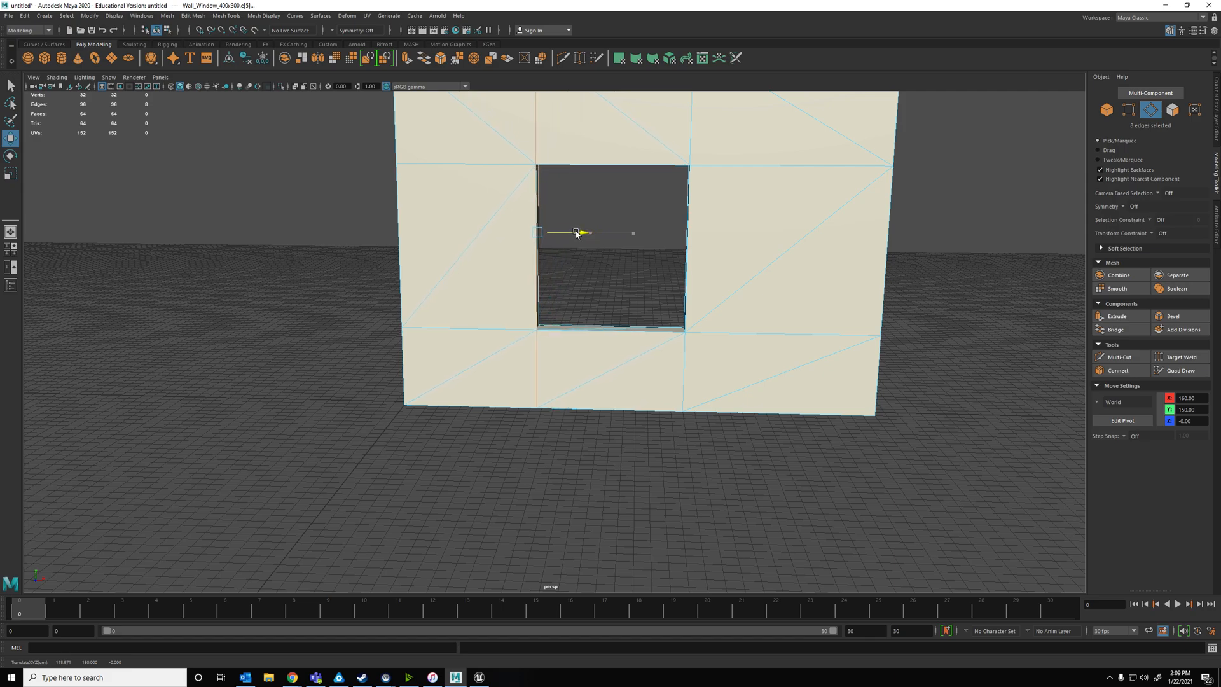
left_click_drag(580, 232, 623, 232)
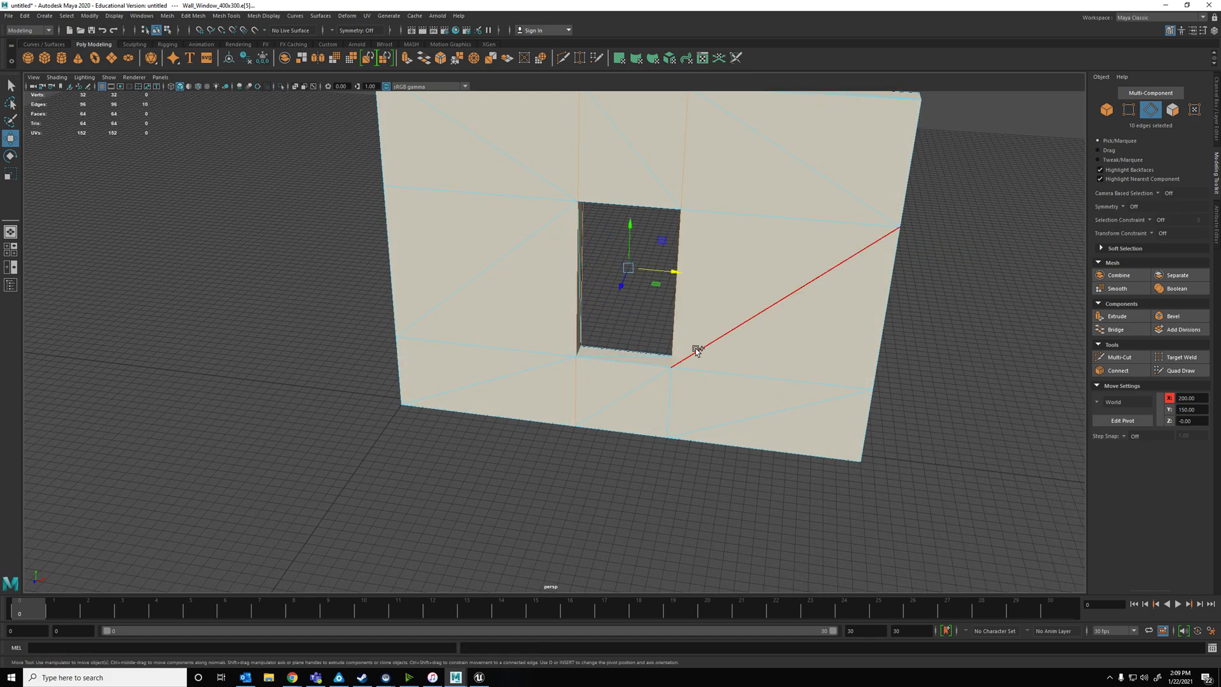
left_click_drag(693, 350, 674, 225)
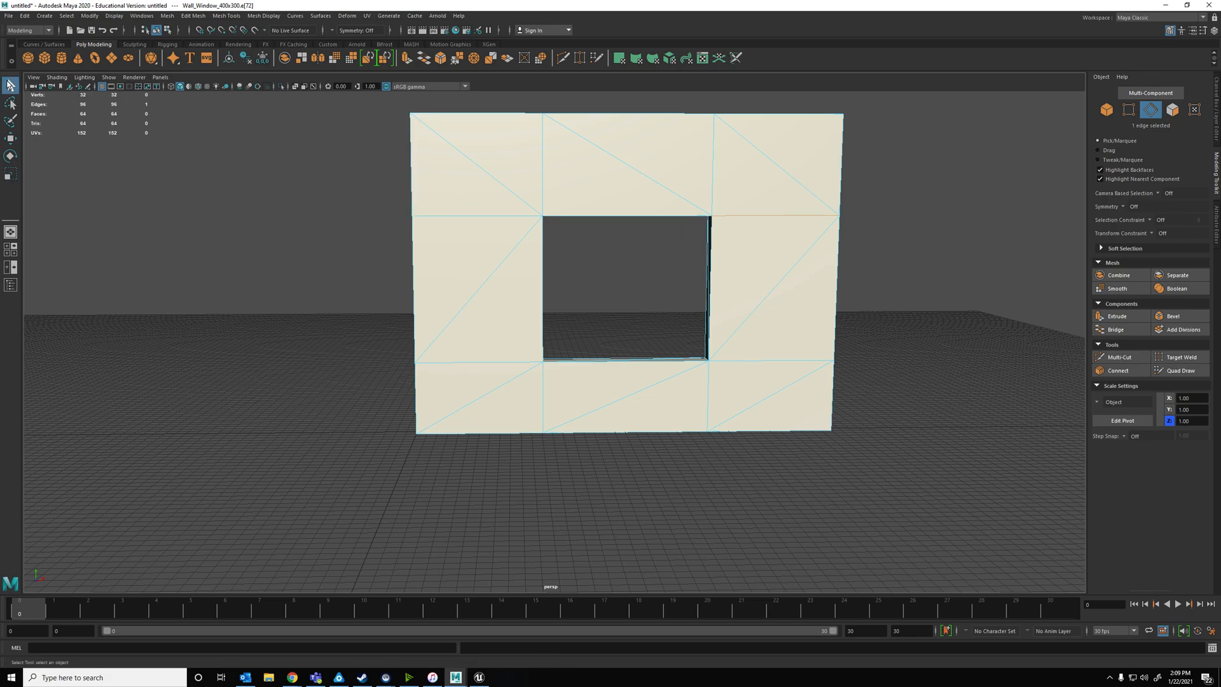
- Add a polygon cube, push it against the wall's edge, and enable vertex snapping
left_click(1106, 108)
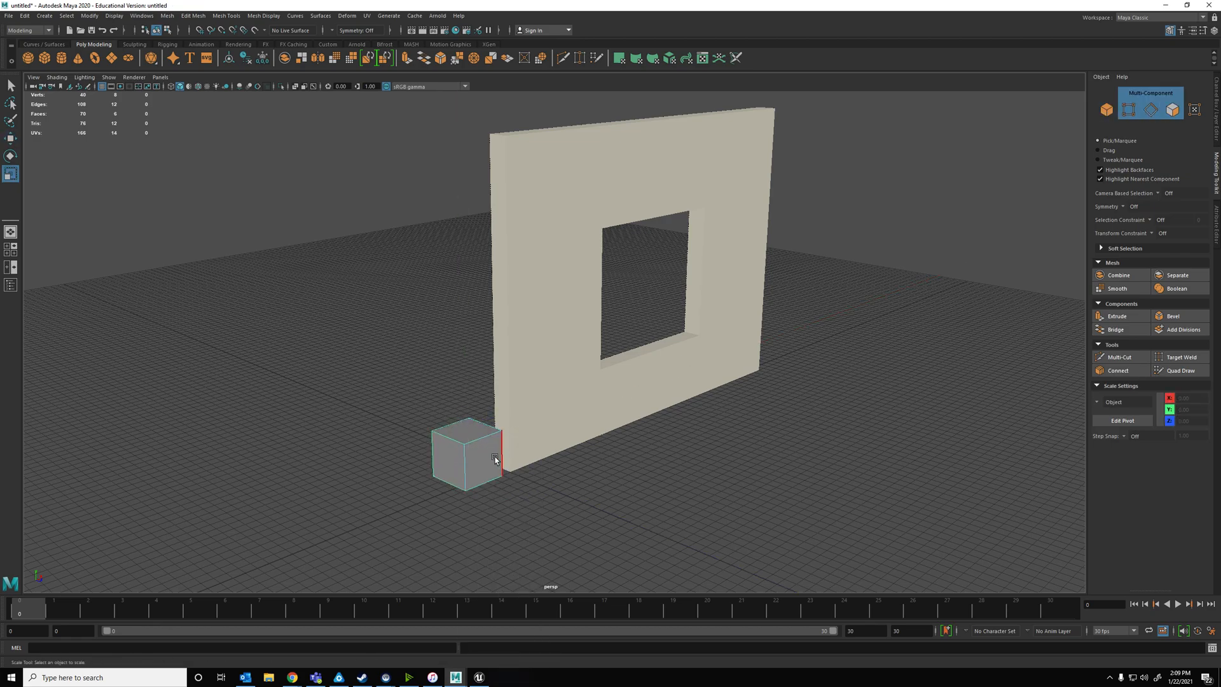
left_click(482, 452)
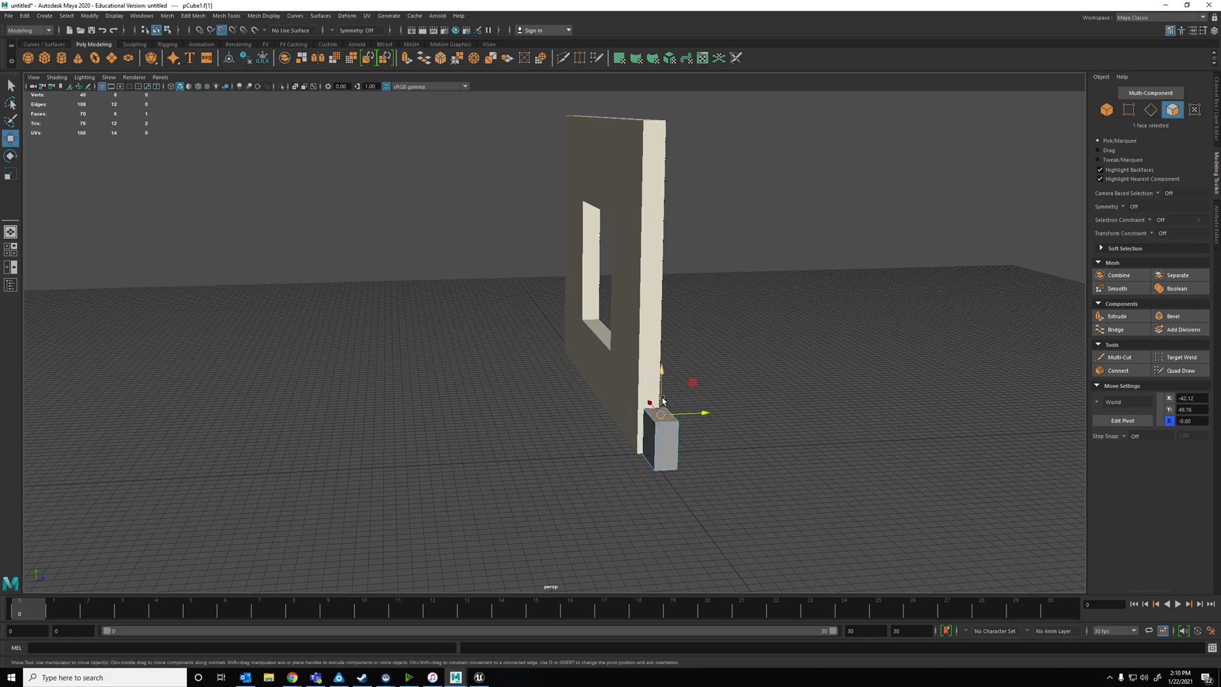
left_click_drag(662, 401, 547, 407)
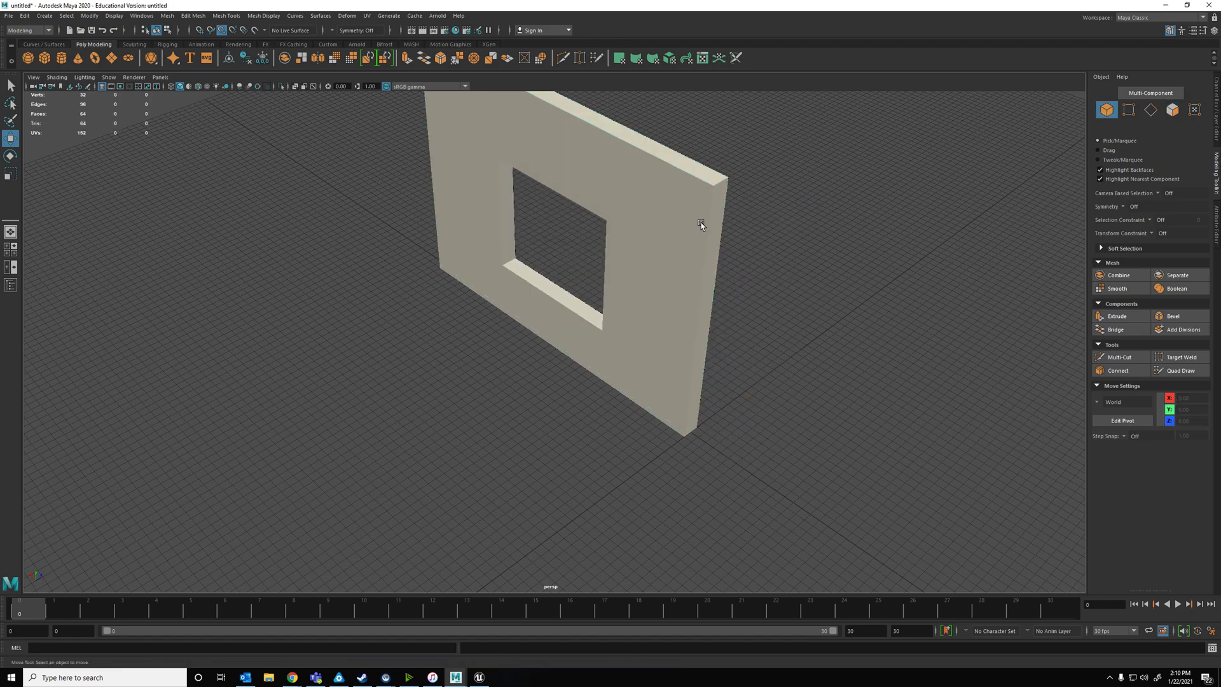
left_click(700, 223)
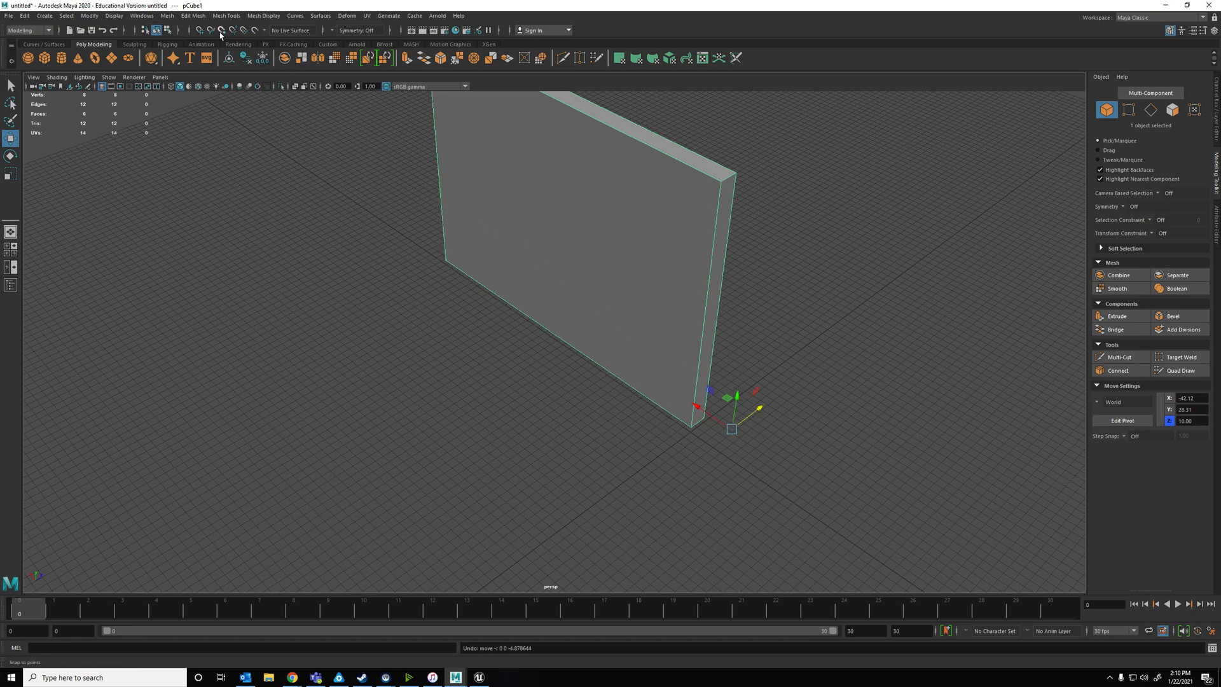
left_click(89, 15)
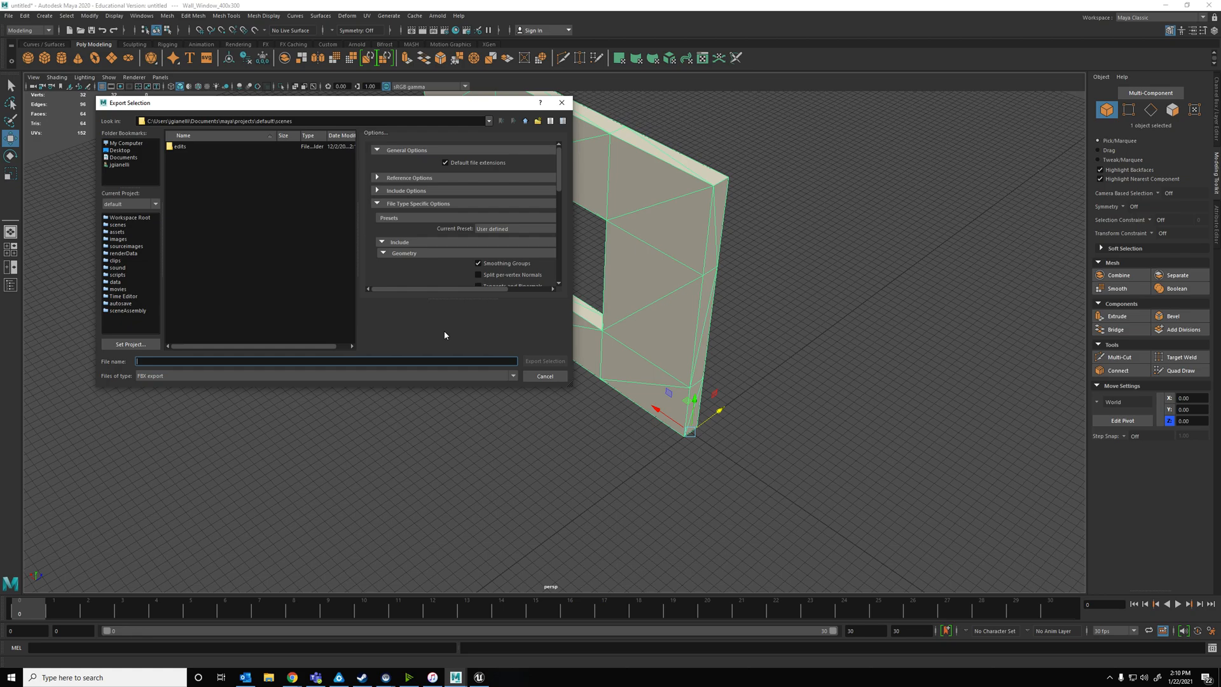
- Export the selected wall to the Desktop as Wall_Window_Large_400x300.FBX
left_click(119, 150)
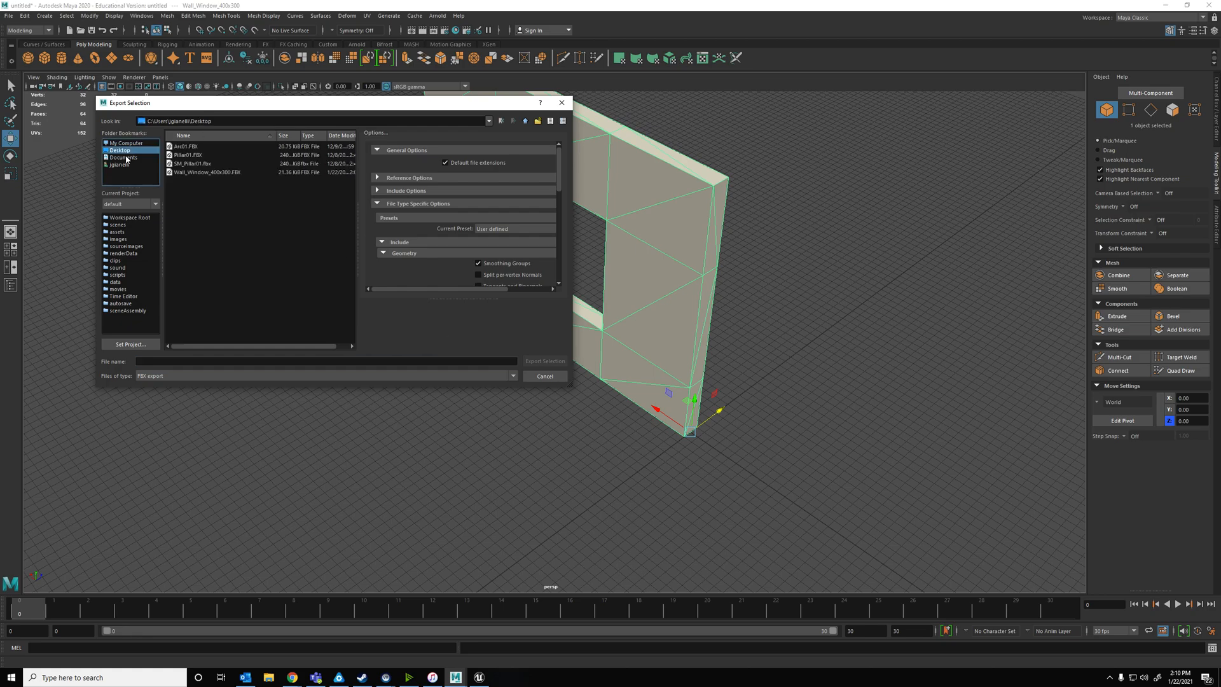
left_click(208, 171)
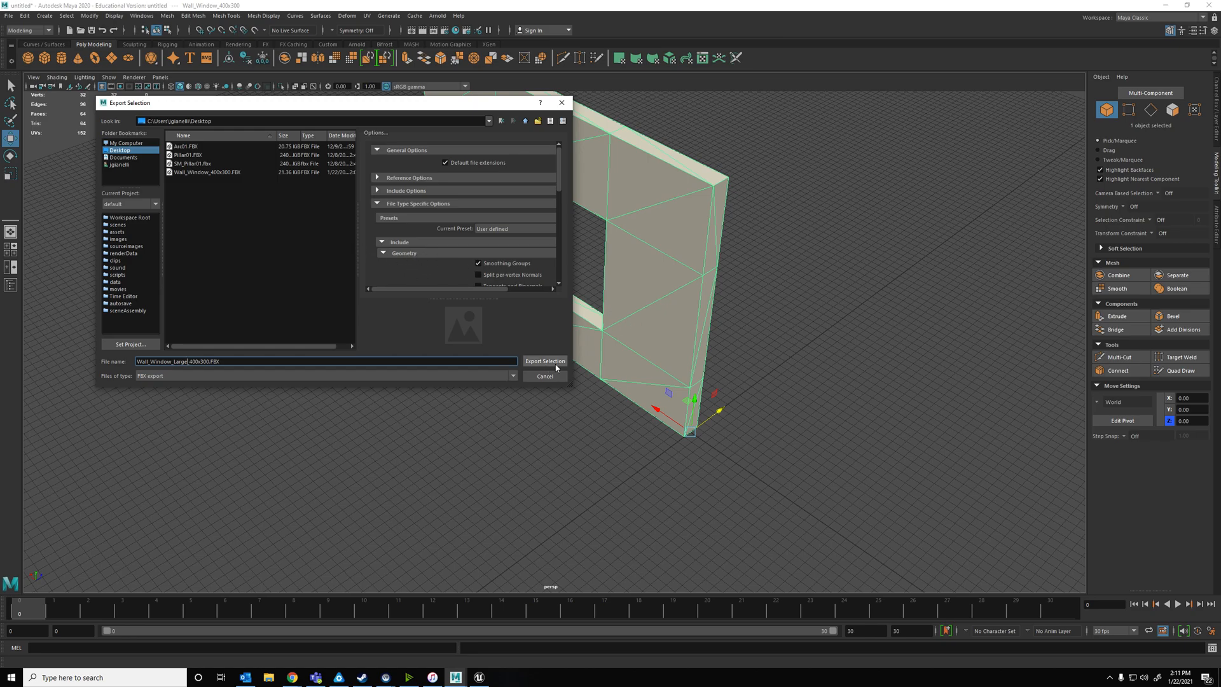
left_click(544, 360)
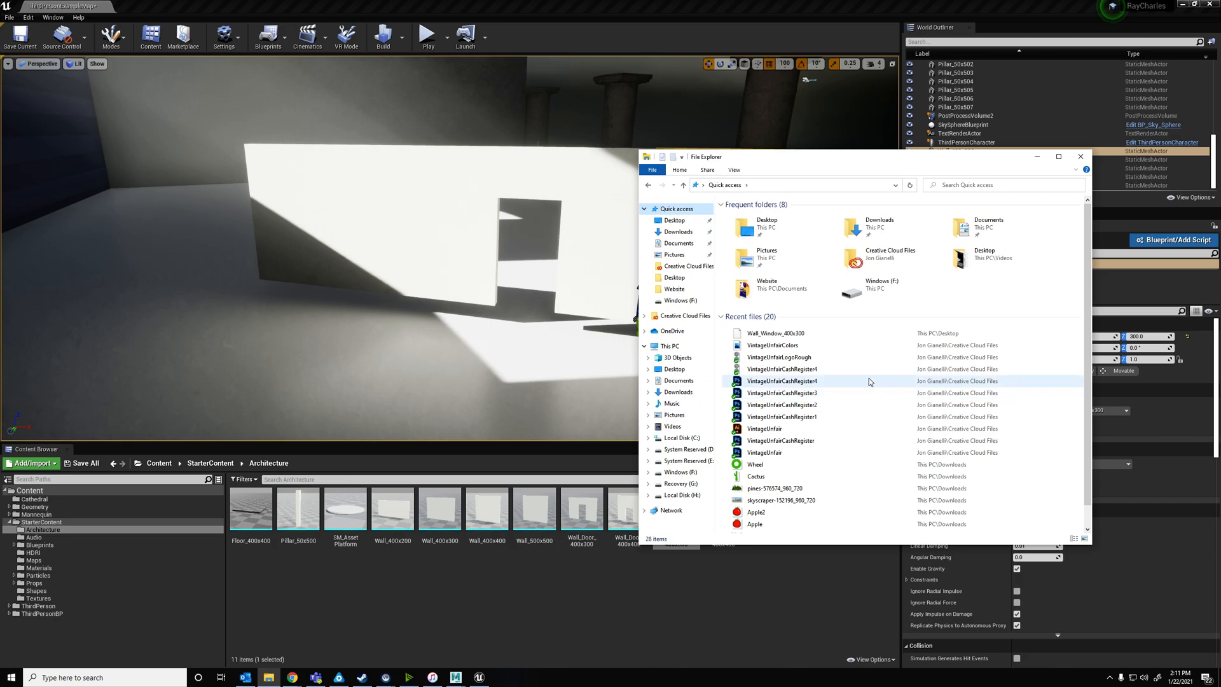
- Pick Wall_Window_Large_400x300 from the Desktop and import it as a mesh
left_click(775, 333)
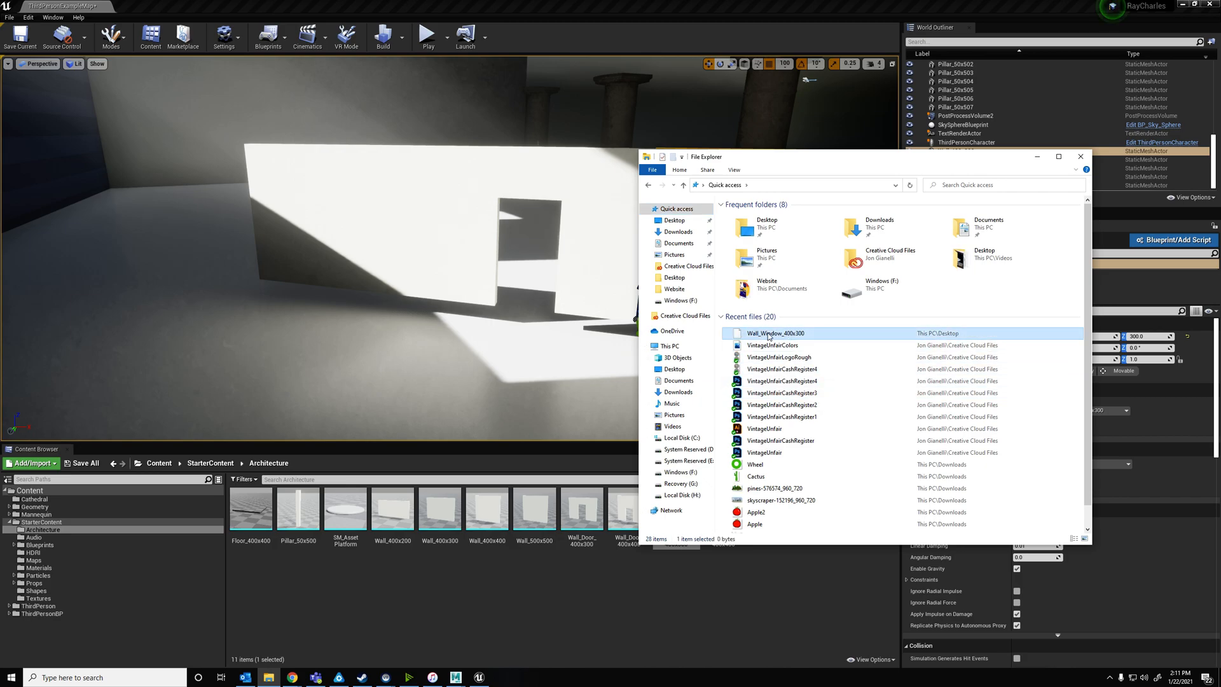
left_click(674, 219)
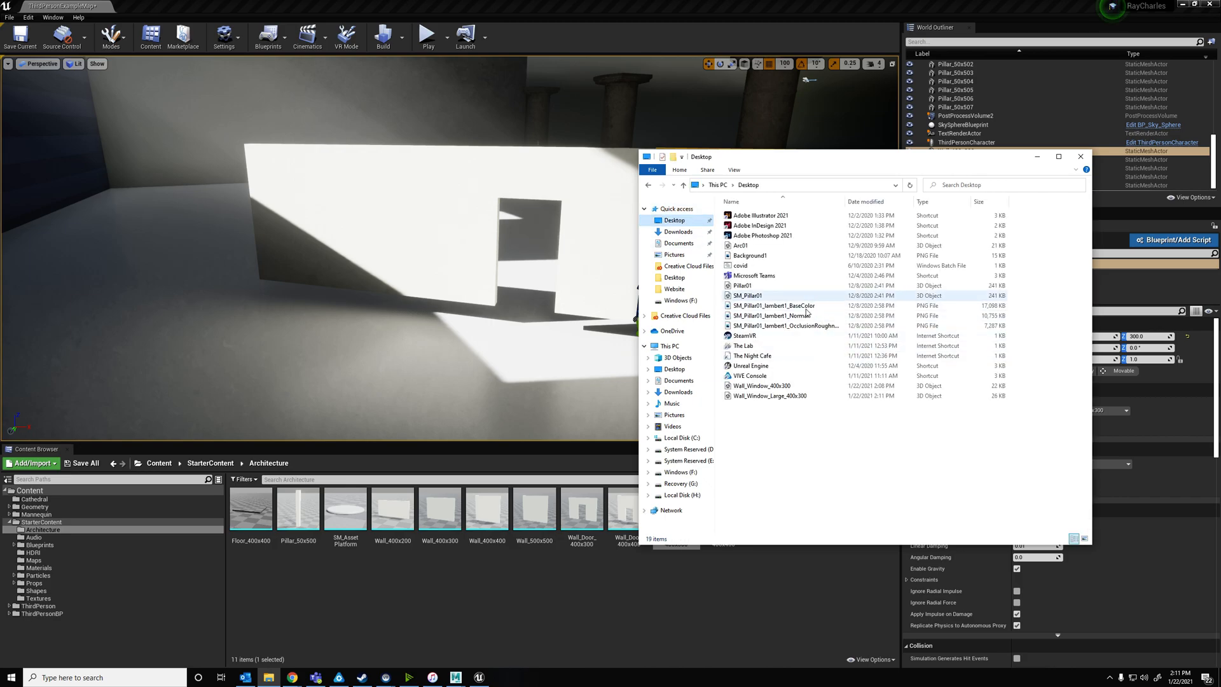
left_click(769, 396)
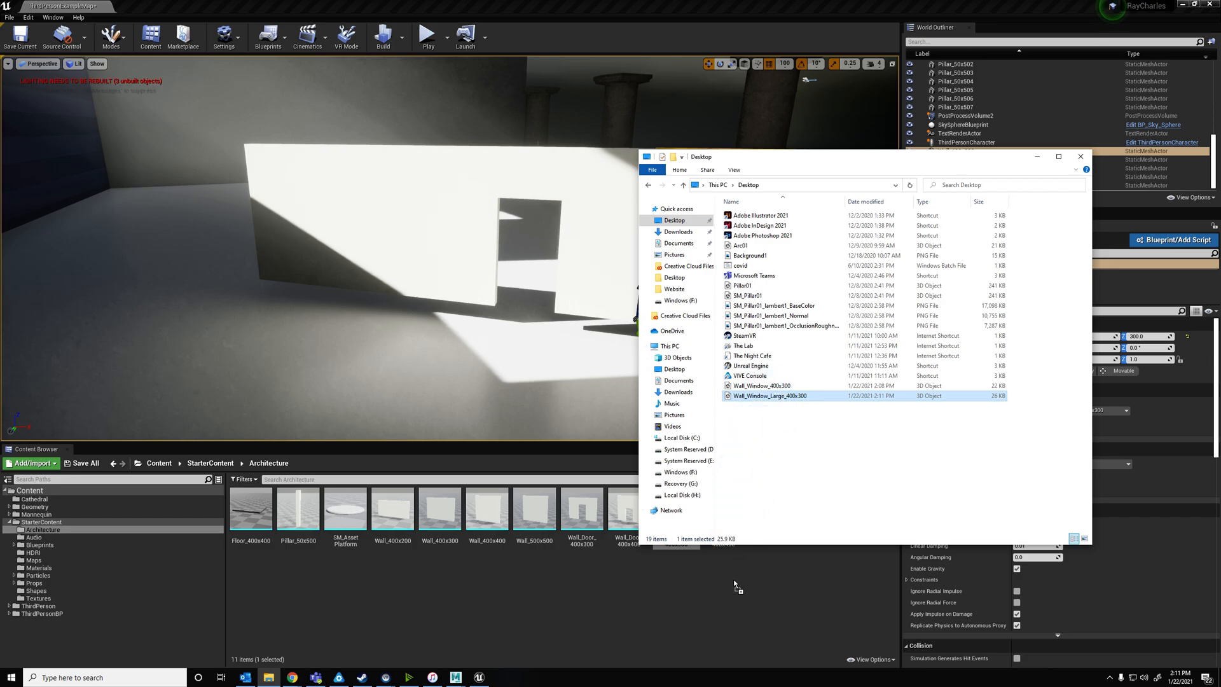
double_click(770, 395)
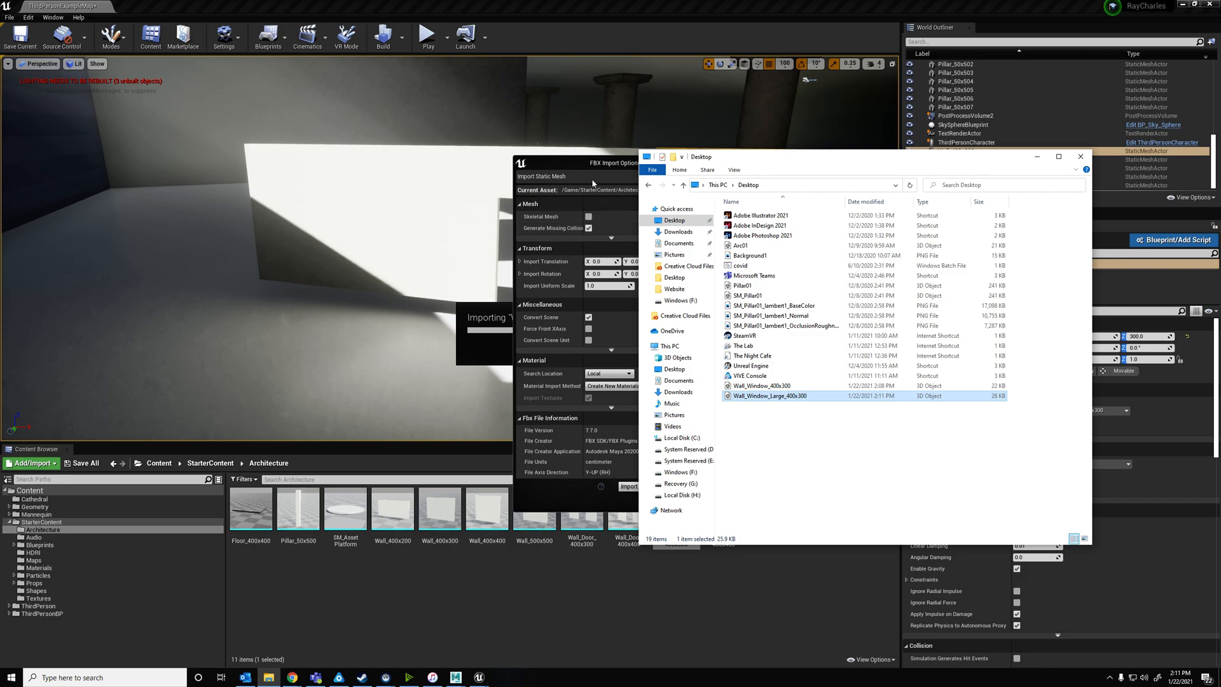
left_click(628, 487)
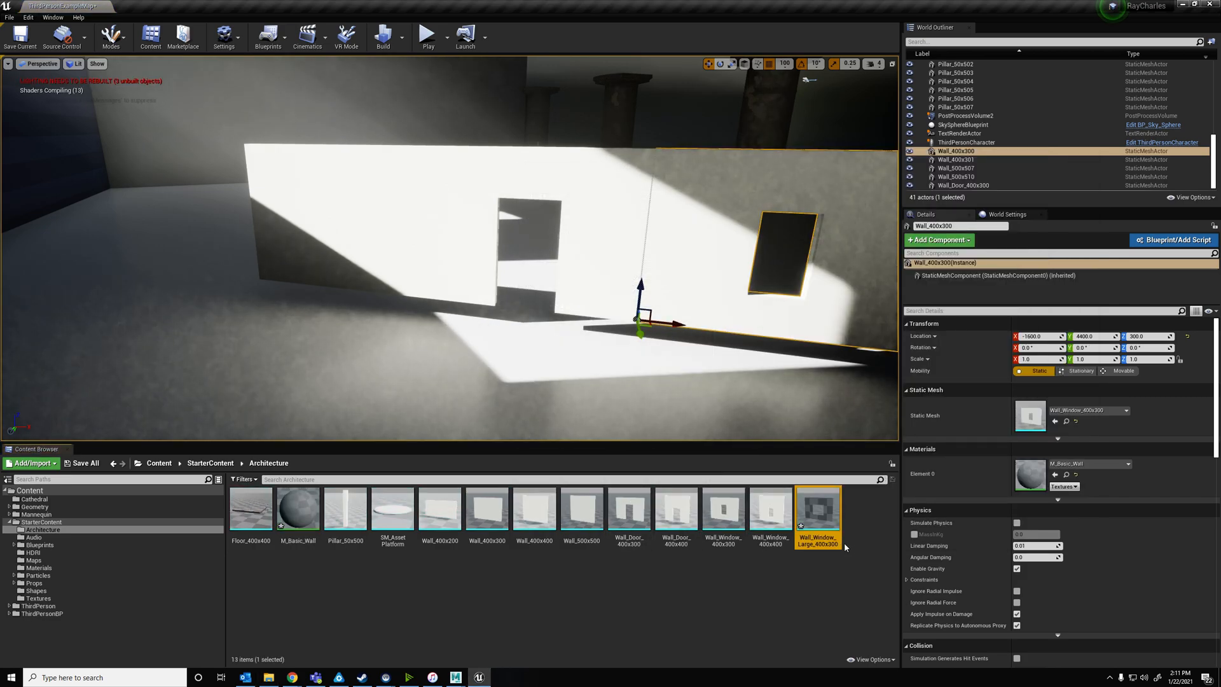